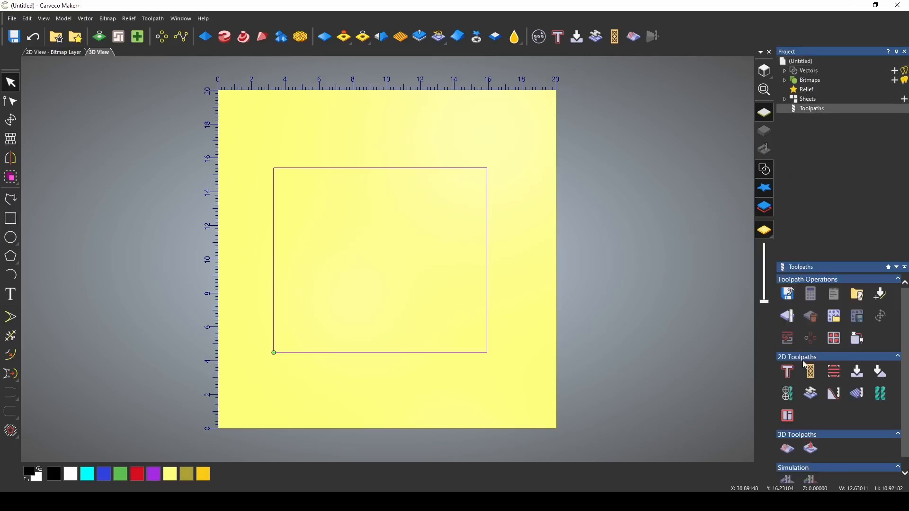
# Step: Configure the profile with the 1/4 Downcut EM, 0.25 stepdown, 1-inch finish depth and final pass allowance
pyautogui.click(810, 371)
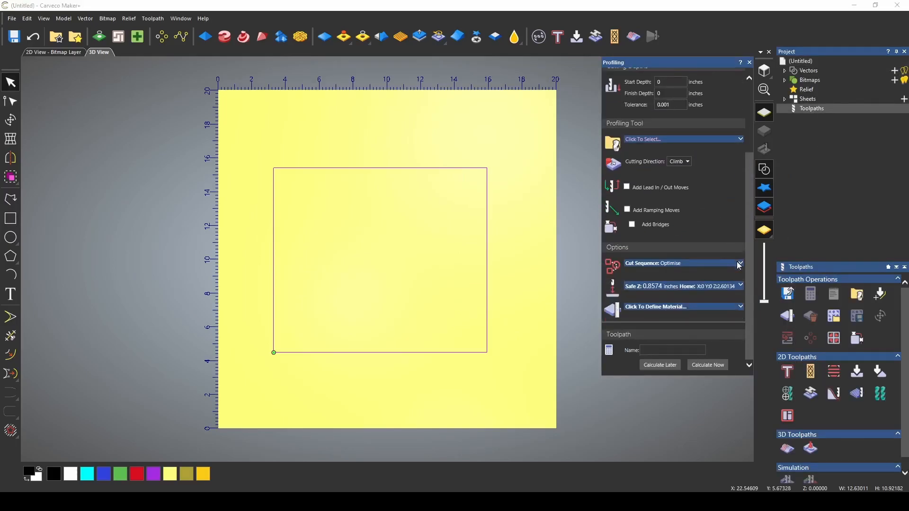
pyautogui.click(655, 306)
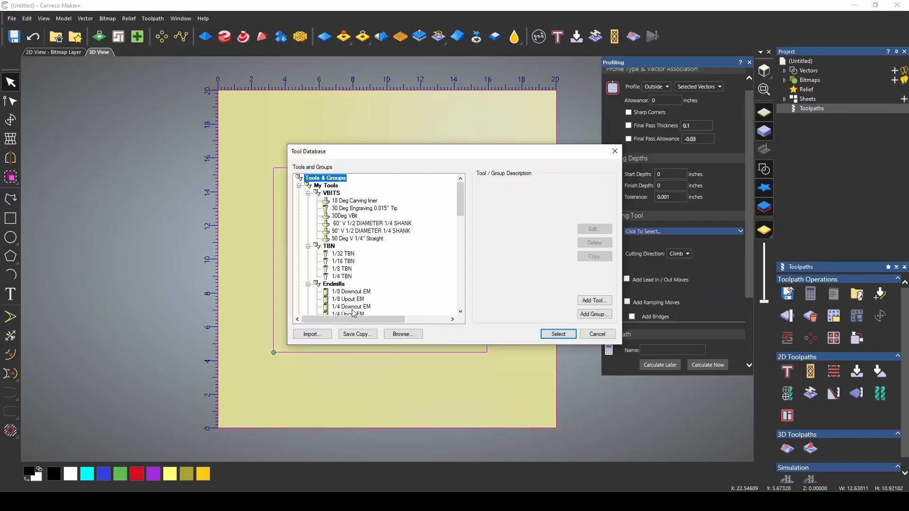
pyautogui.click(351, 306)
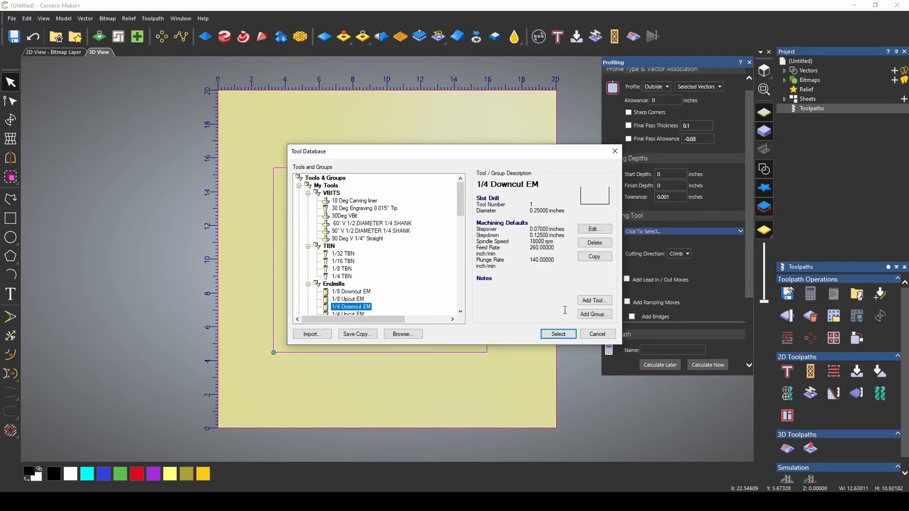
pyautogui.click(556, 334)
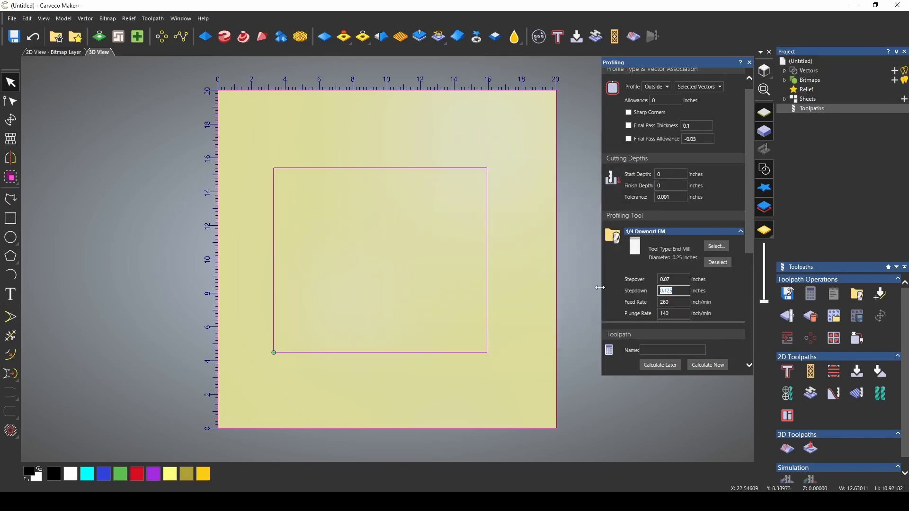
pyautogui.write('.25')
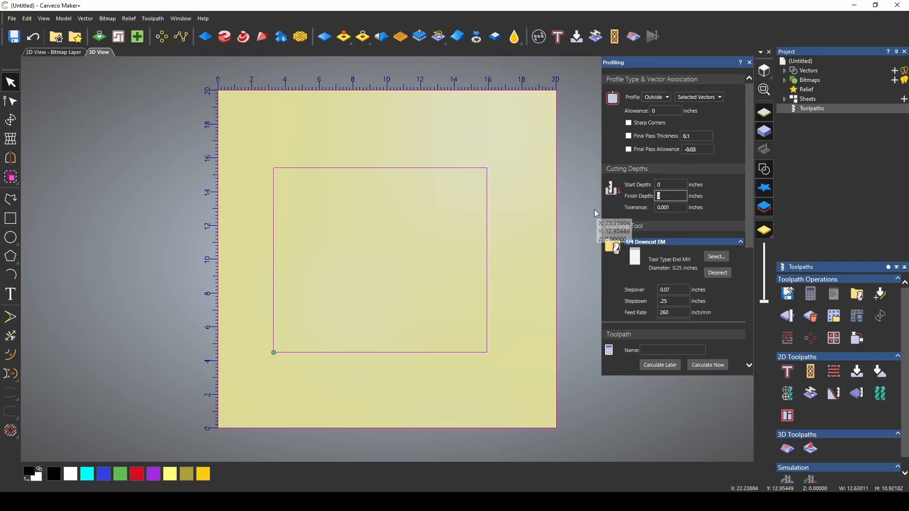
pyautogui.write('1')
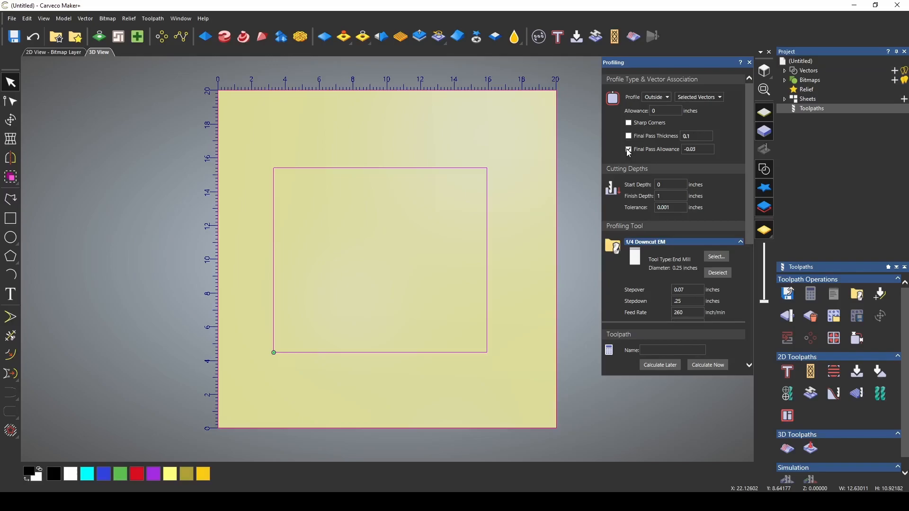
pyautogui.click(697, 149)
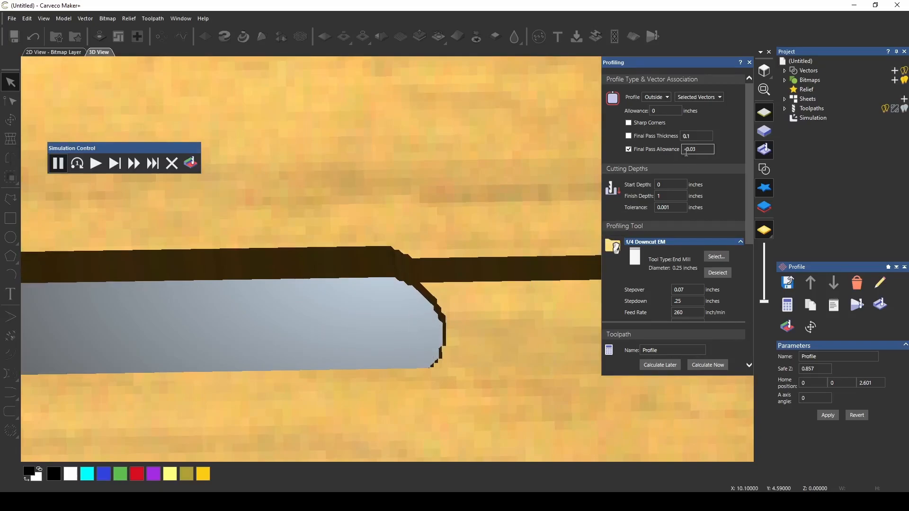
pyautogui.moveTo(373, 313)
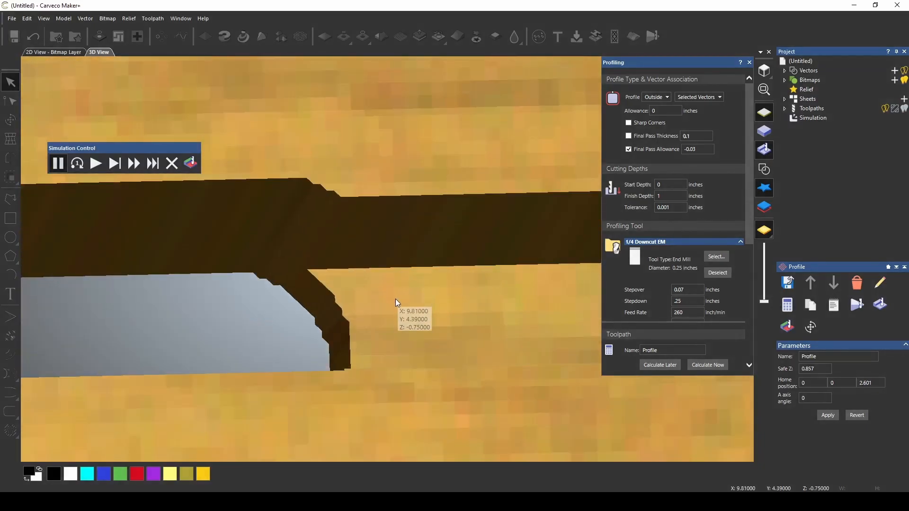
pyautogui.moveTo(371, 308)
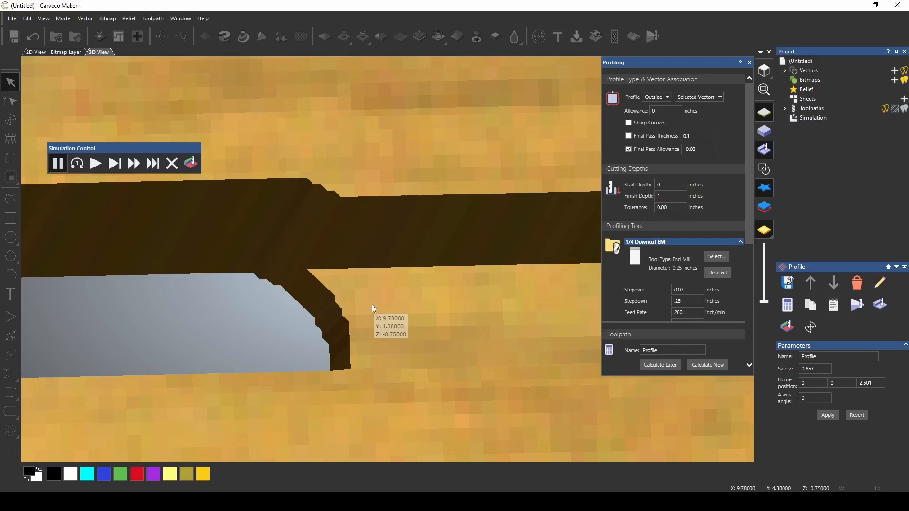
pyautogui.moveTo(416, 301)
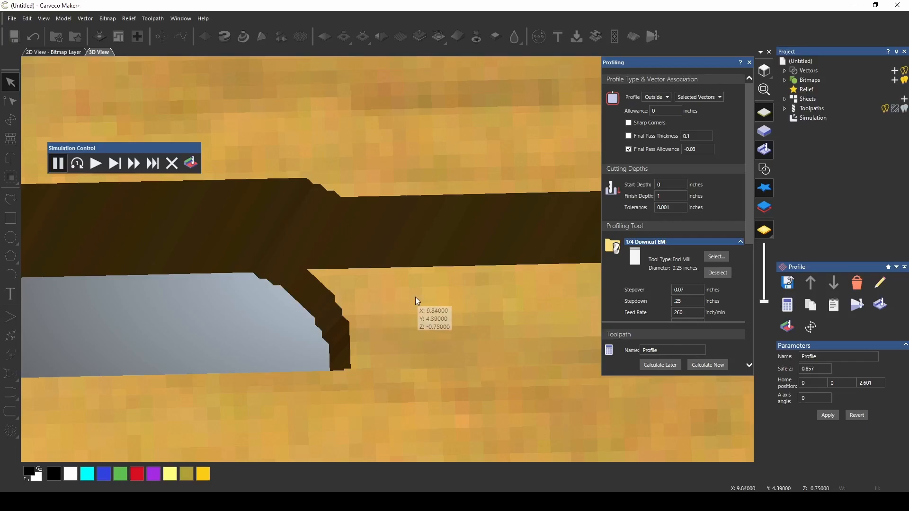
pyautogui.moveTo(415, 299)
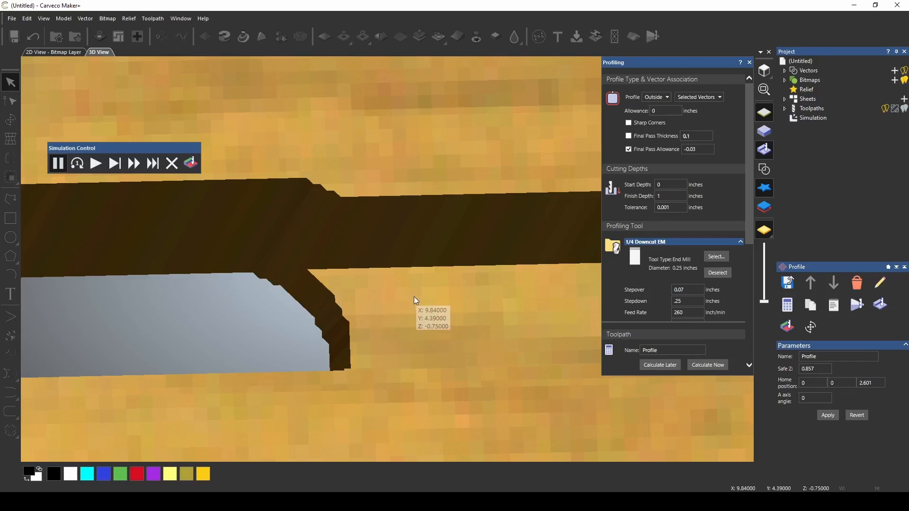
pyautogui.moveTo(396, 302)
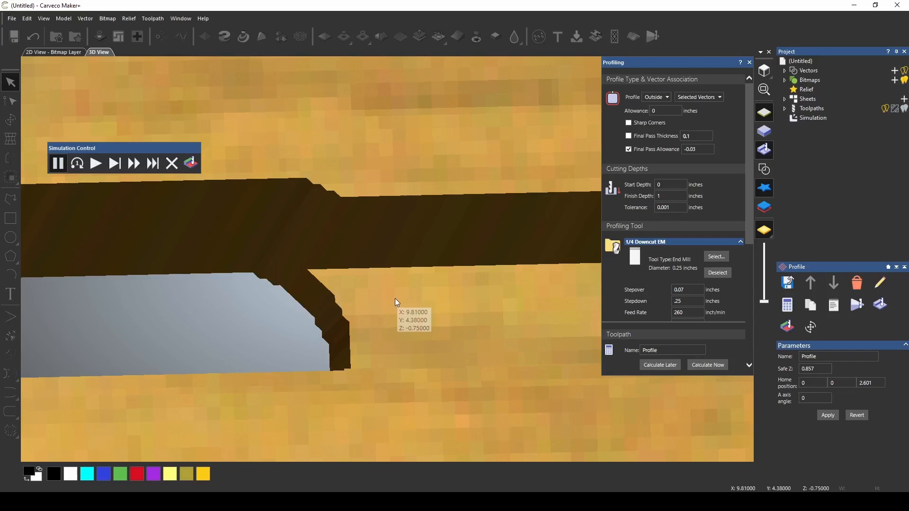
pyautogui.moveTo(276, 307)
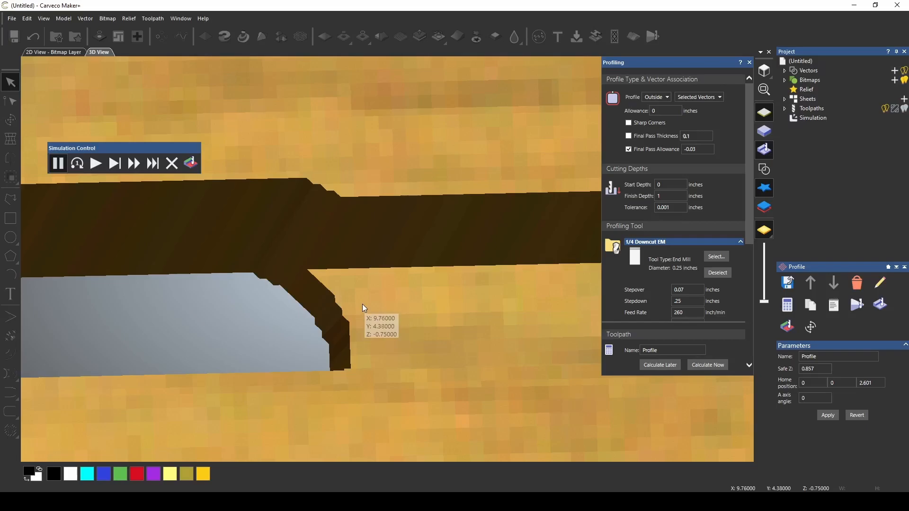
pyautogui.moveTo(382, 352)
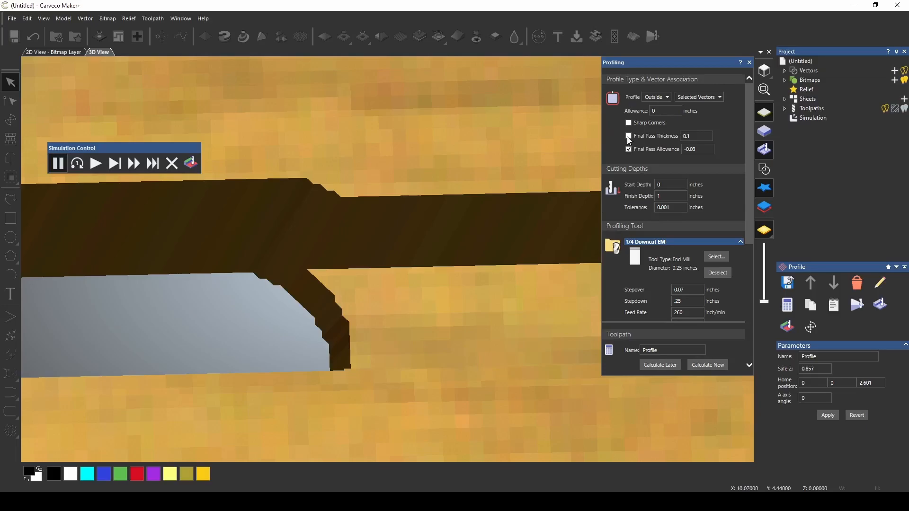
# Step: Enable the 0.1-inch Final Pass Thickness on the Profile toolpath
pyautogui.click(628, 136)
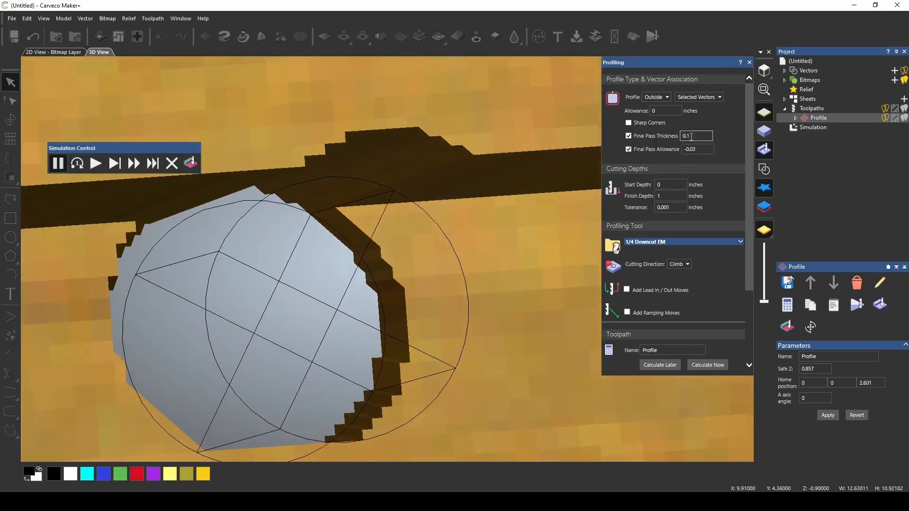
pyautogui.moveTo(97, 189)
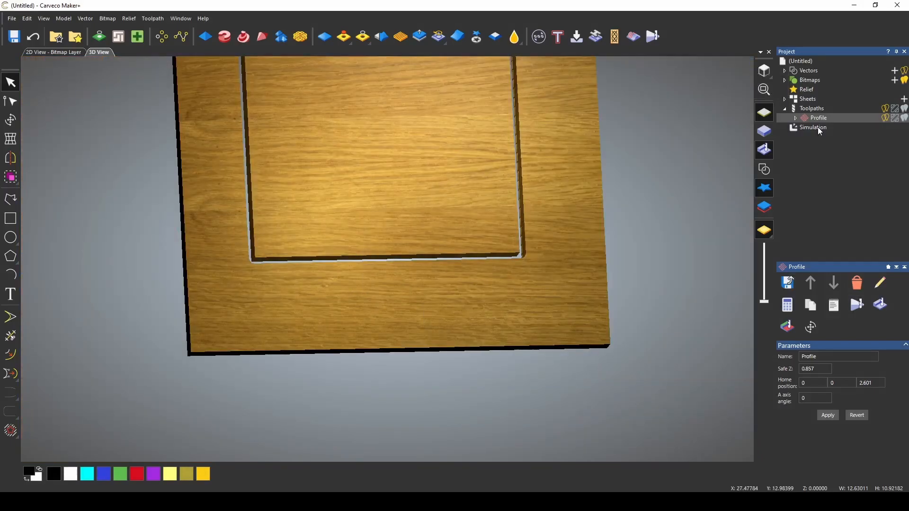
# Step: Add the 1/4 Downcut EM, set final tool allowance 0.1, and calculate the Area Clear toolpath
pyautogui.click(857, 284)
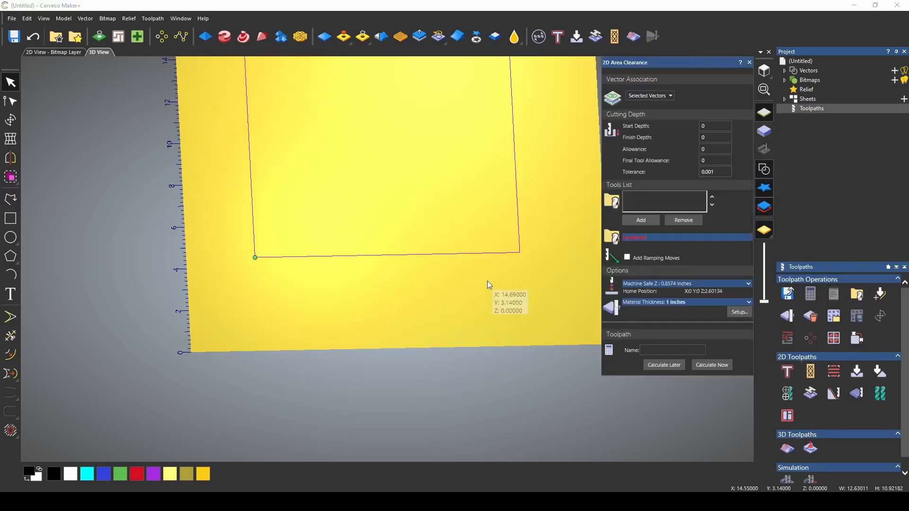
pyautogui.click(640, 220)
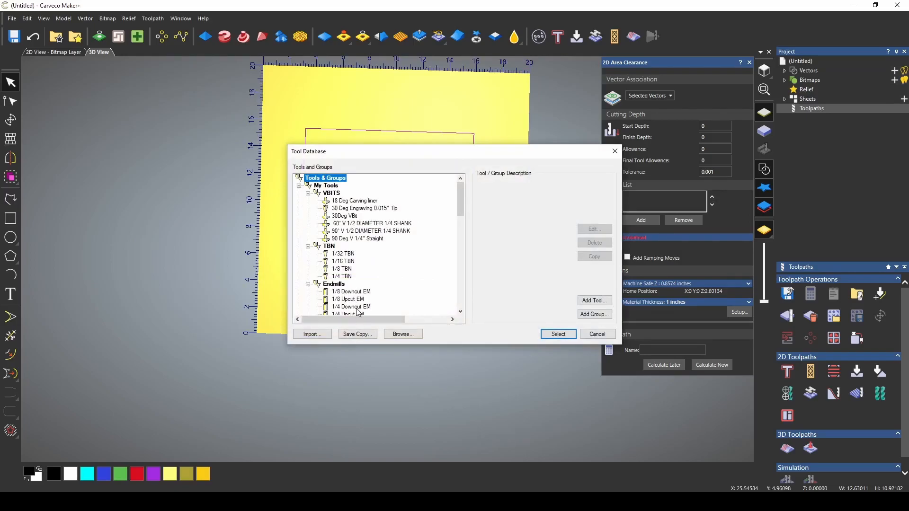
pyautogui.click(557, 333)
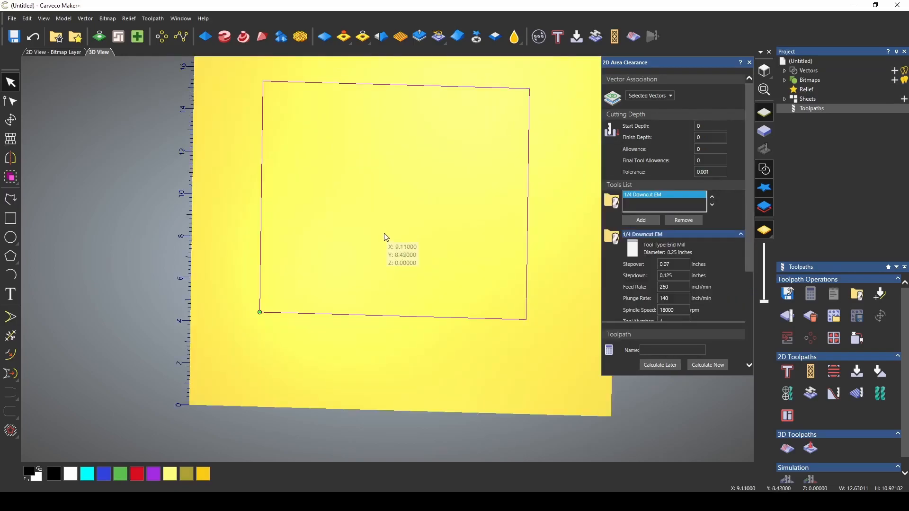
pyautogui.moveTo(415, 267)
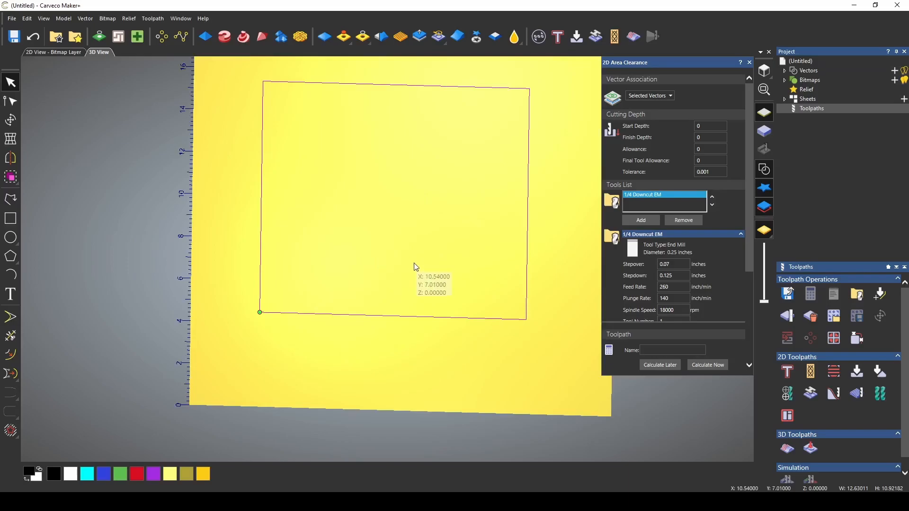
pyautogui.moveTo(635, 183)
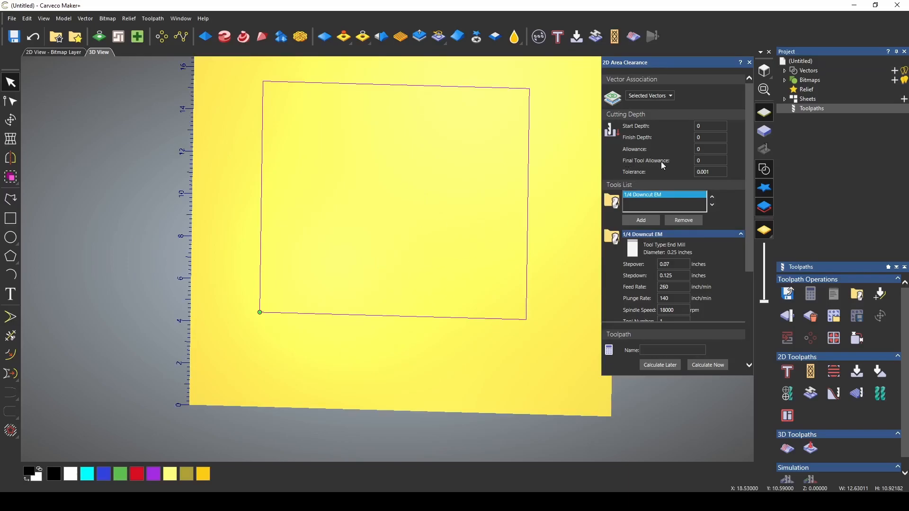
pyautogui.click(710, 161)
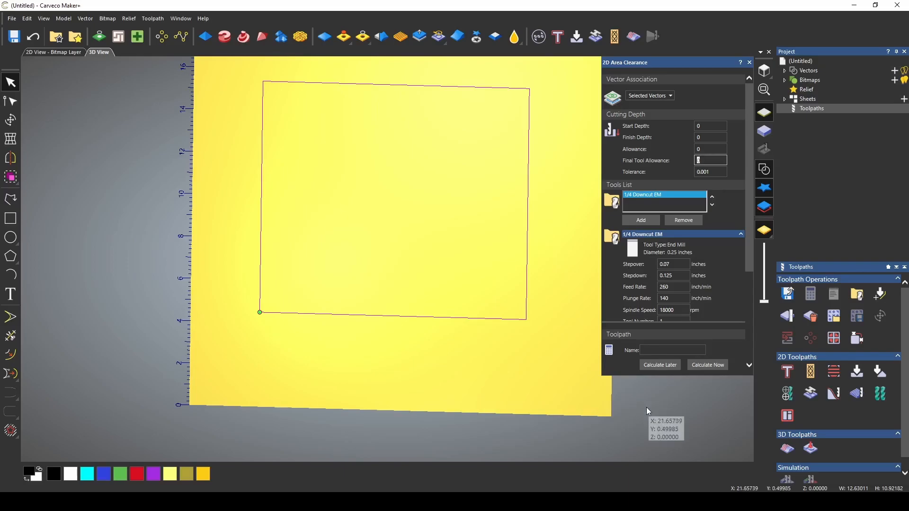
pyautogui.write('.1')
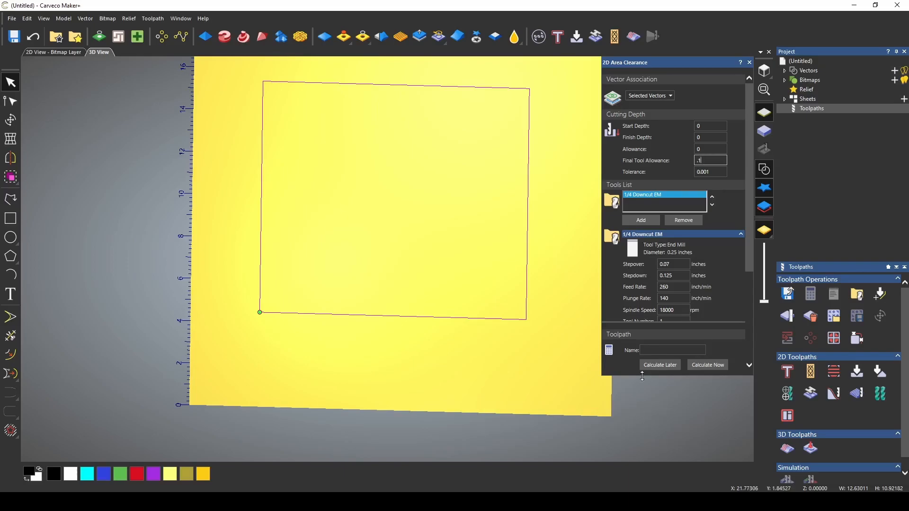
pyautogui.click(707, 364)
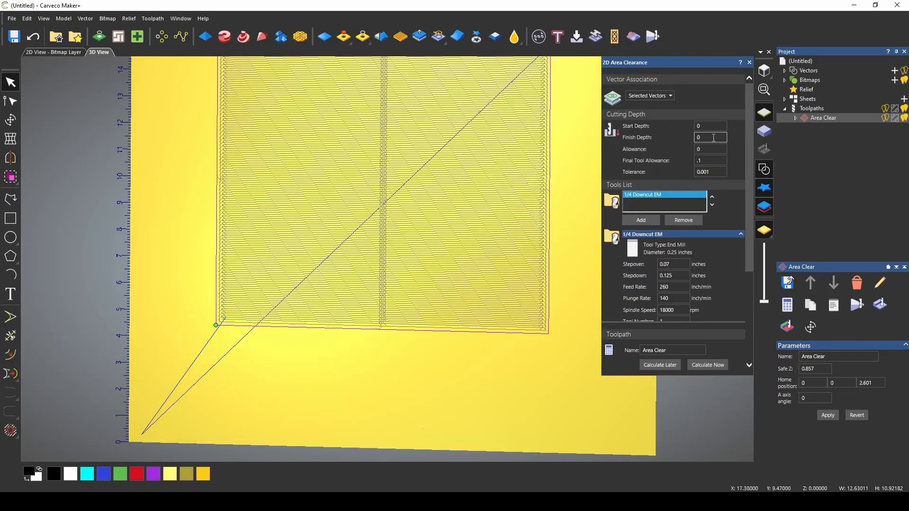
# Step: Run the Area Clear pocket simulation on the wood block through to completion
pyautogui.click(857, 304)
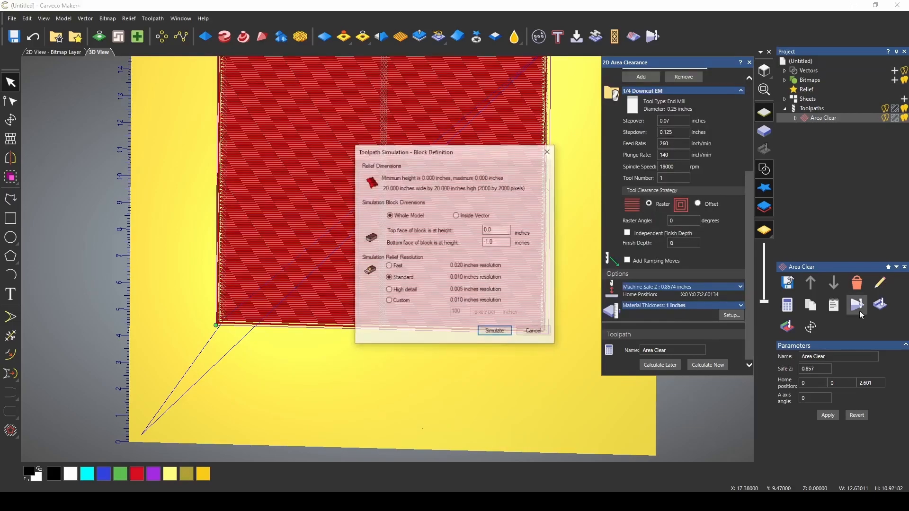
pyautogui.click(494, 330)
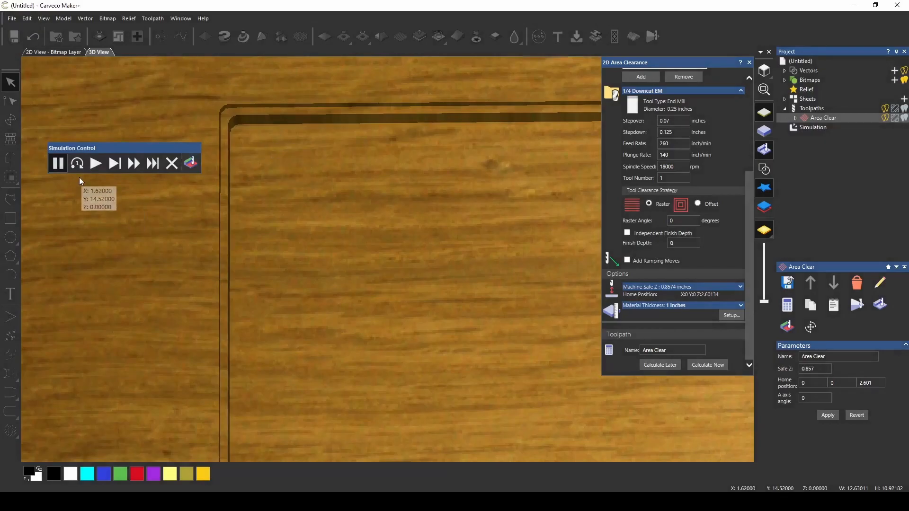
pyautogui.click(75, 163)
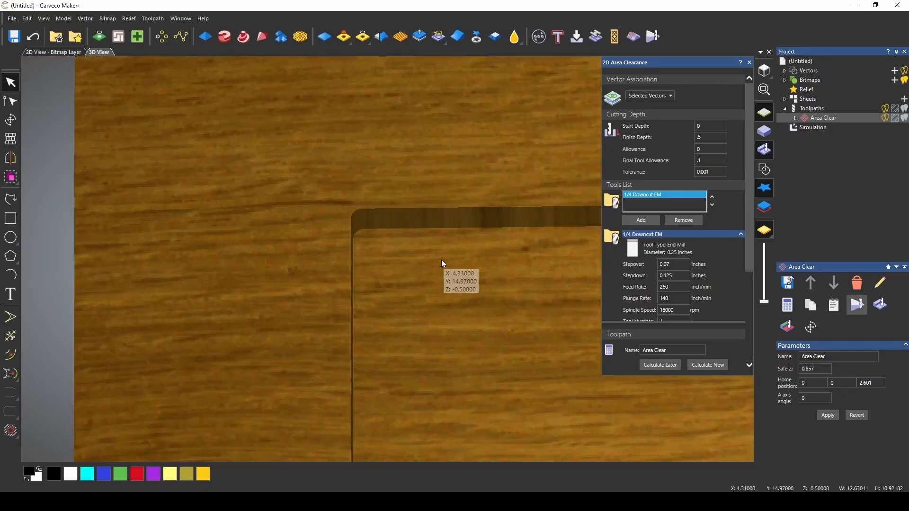
pyautogui.moveTo(457, 278)
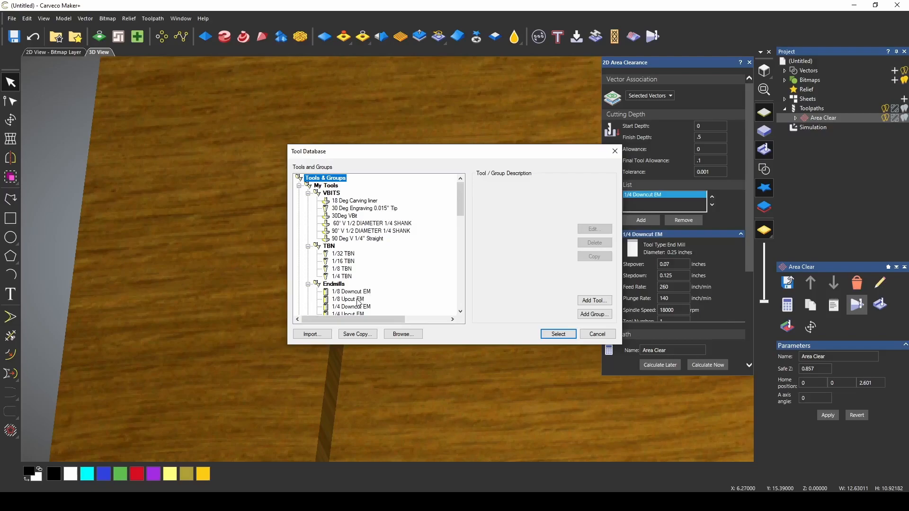
# Step: Select the 1/8 Upcut EM from the Tool Database as the second clearing tool
pyautogui.click(556, 334)
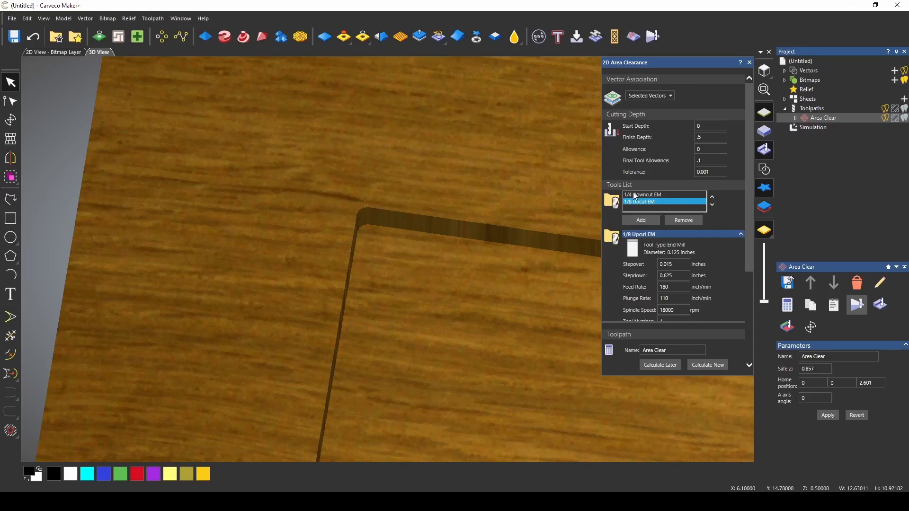
pyautogui.moveTo(651, 149)
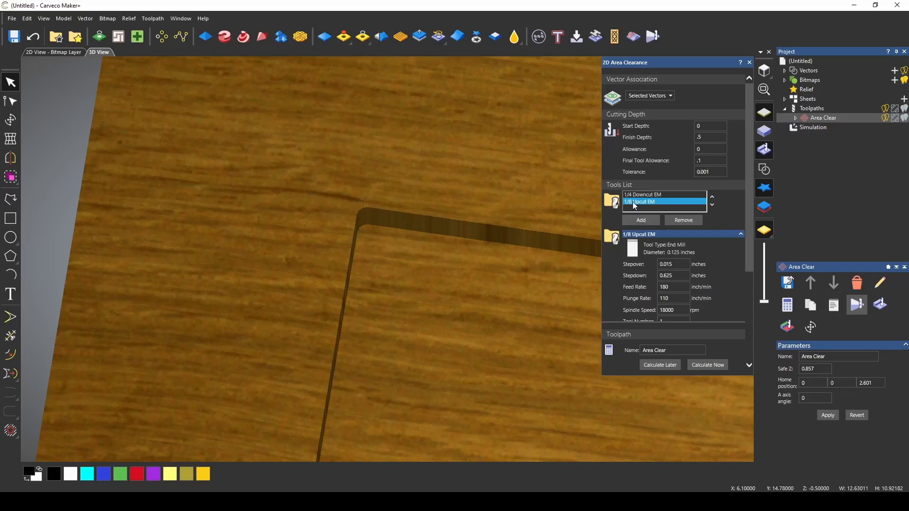
pyautogui.moveTo(441, 369)
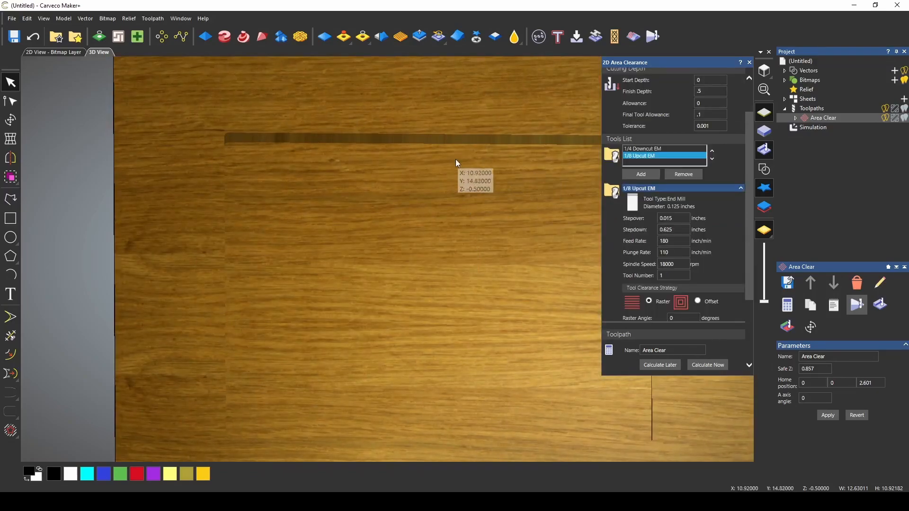
pyautogui.moveTo(452, 210)
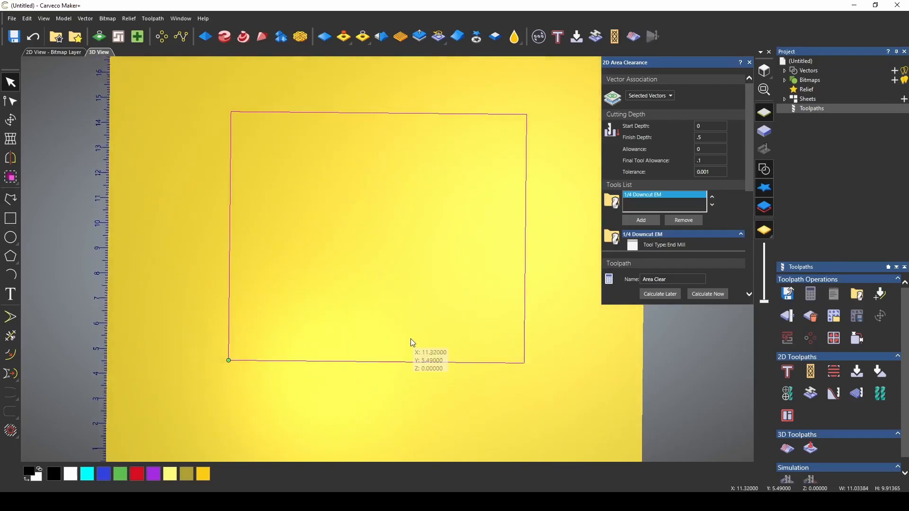
pyautogui.moveTo(264, 189)
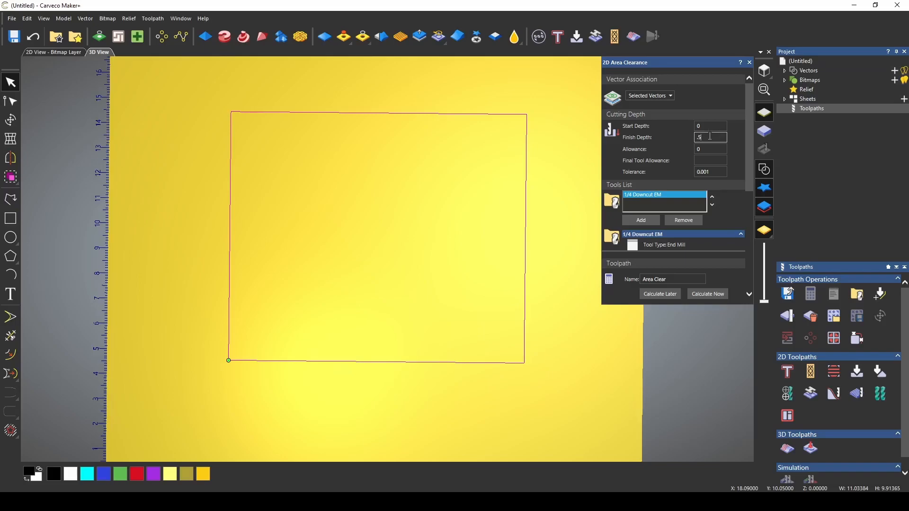
# Step: Calculate the Area Clear toolpath at 0.4 finish depth and simulate it on the block
pyautogui.write('.4')
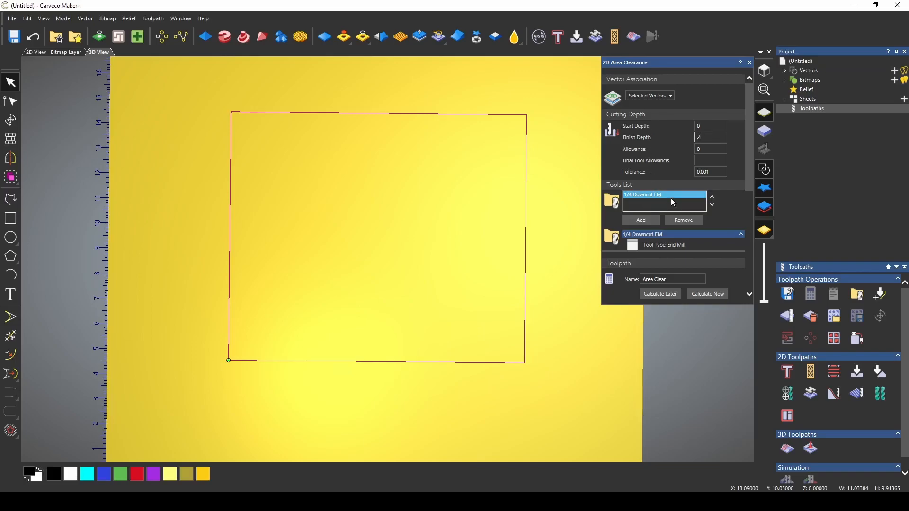
pyautogui.moveTo(693, 209)
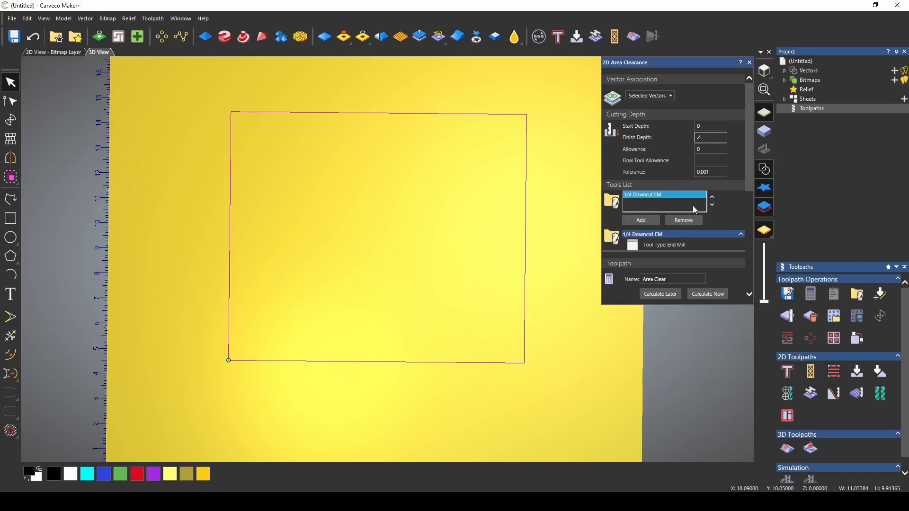
pyautogui.click(706, 294)
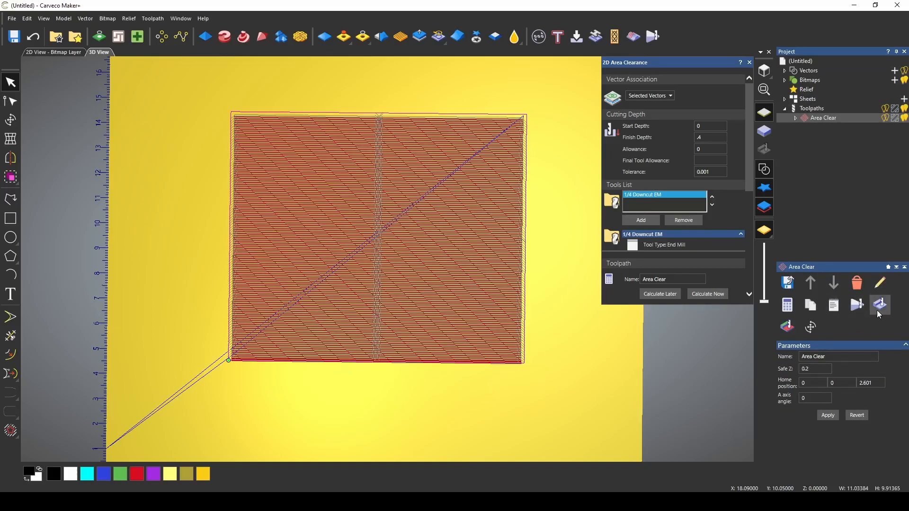
pyautogui.click(879, 305)
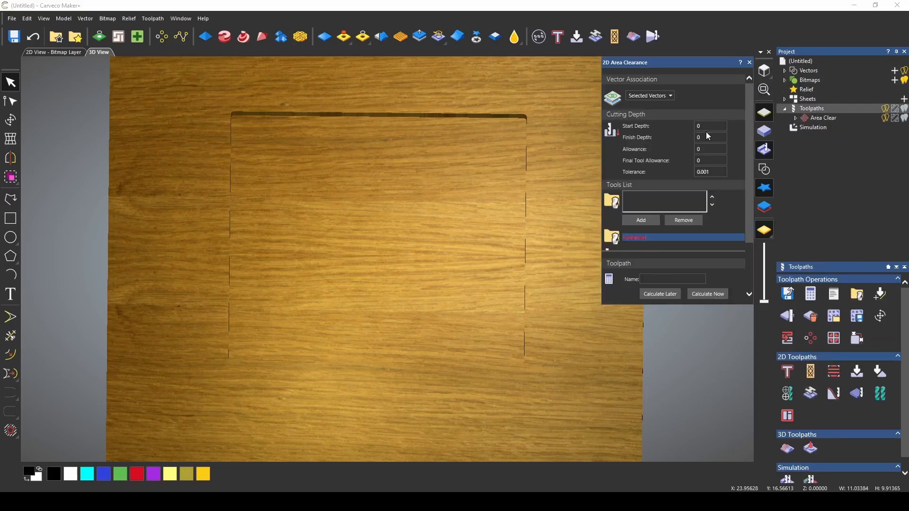
# Step: Set start depth 0.4 and finish depth 0.5 with the 1/4 Downcut EM for this pass
pyautogui.write('.4')
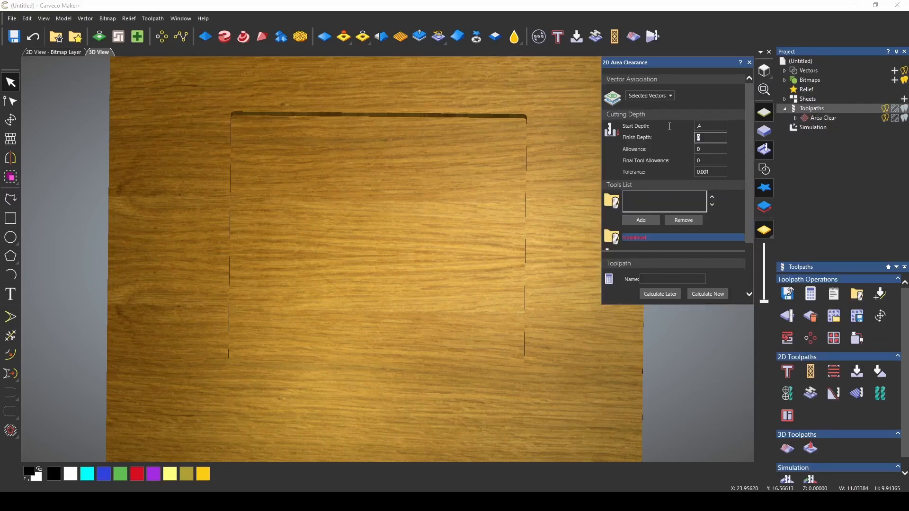
pyautogui.write('.5')
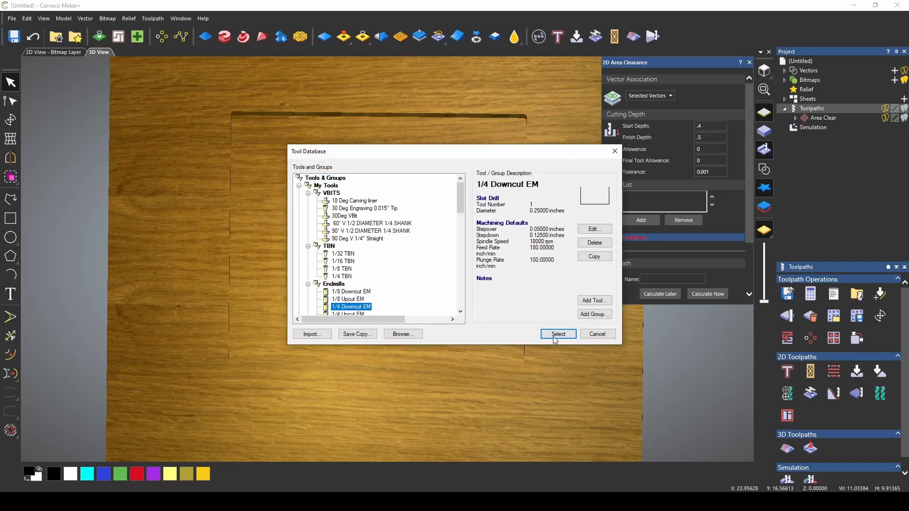
pyautogui.click(558, 333)
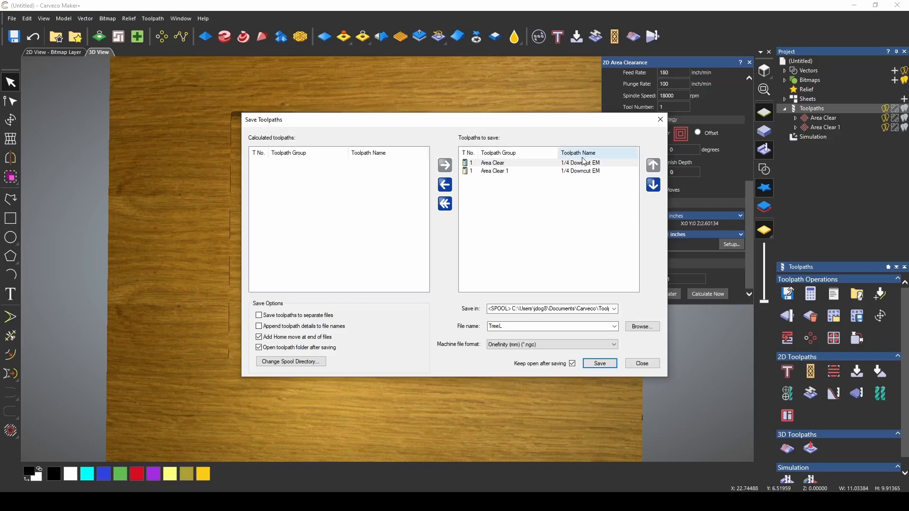
pyautogui.moveTo(501, 173)
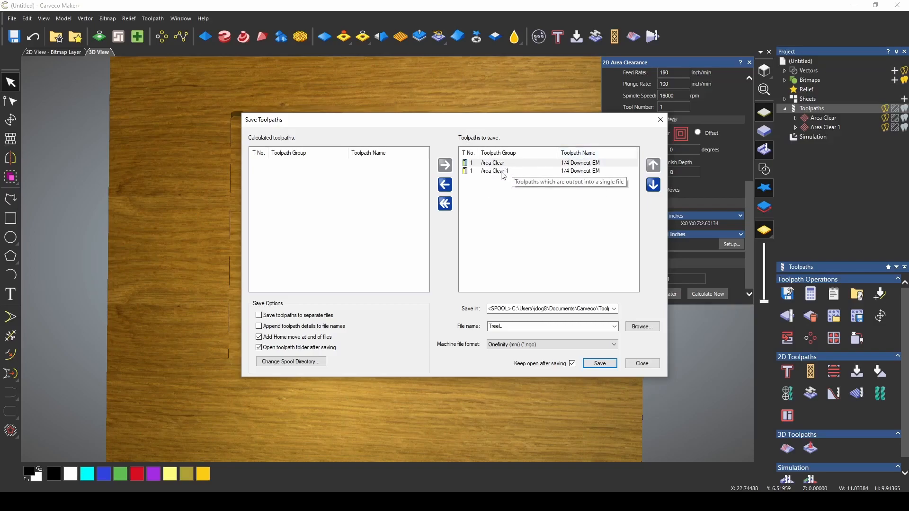
pyautogui.moveTo(536, 190)
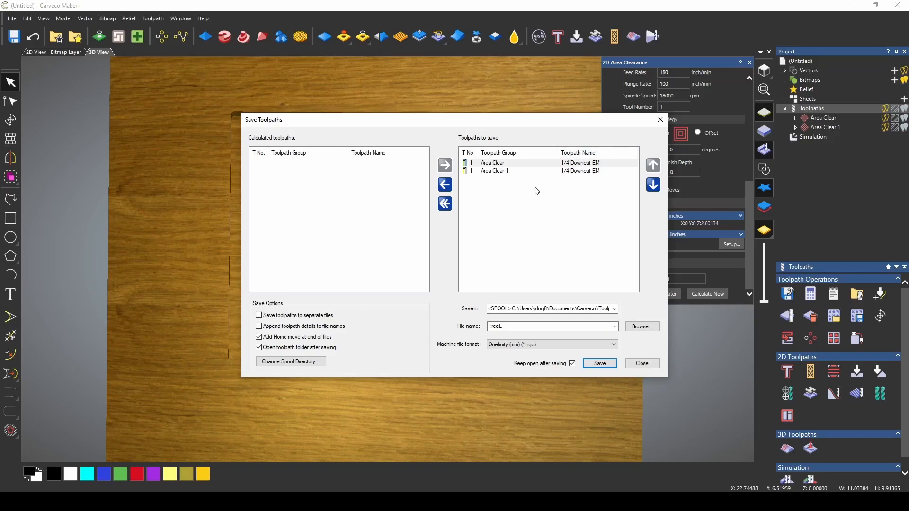